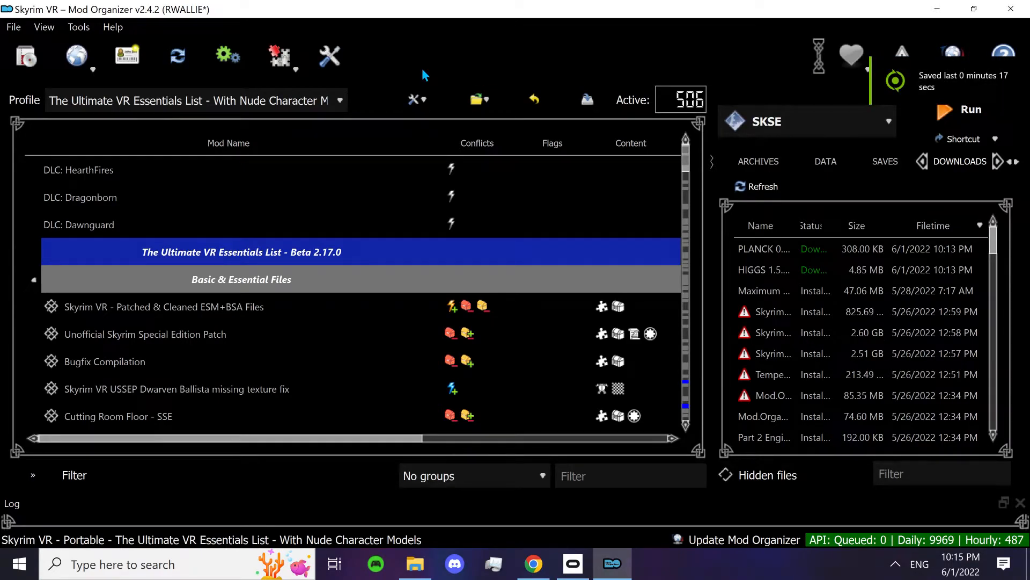
mouse_move(409, 64)
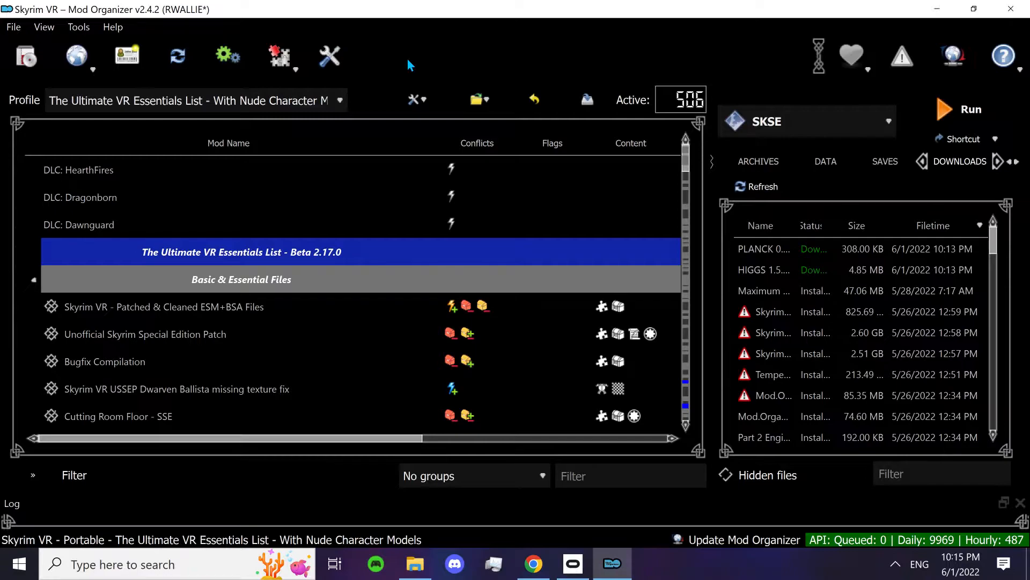
mouse_move(383, 55)
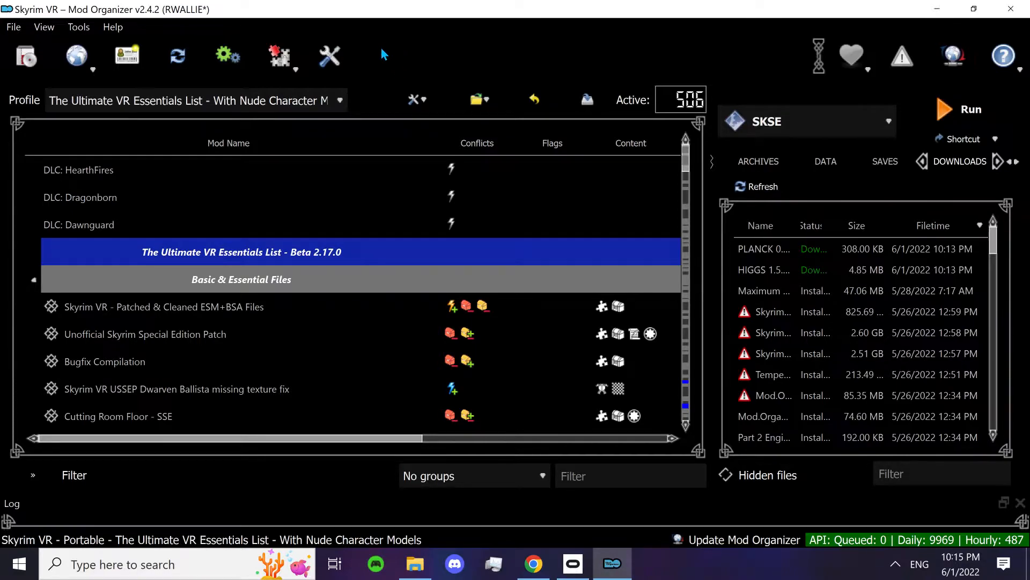
mouse_move(402, 52)
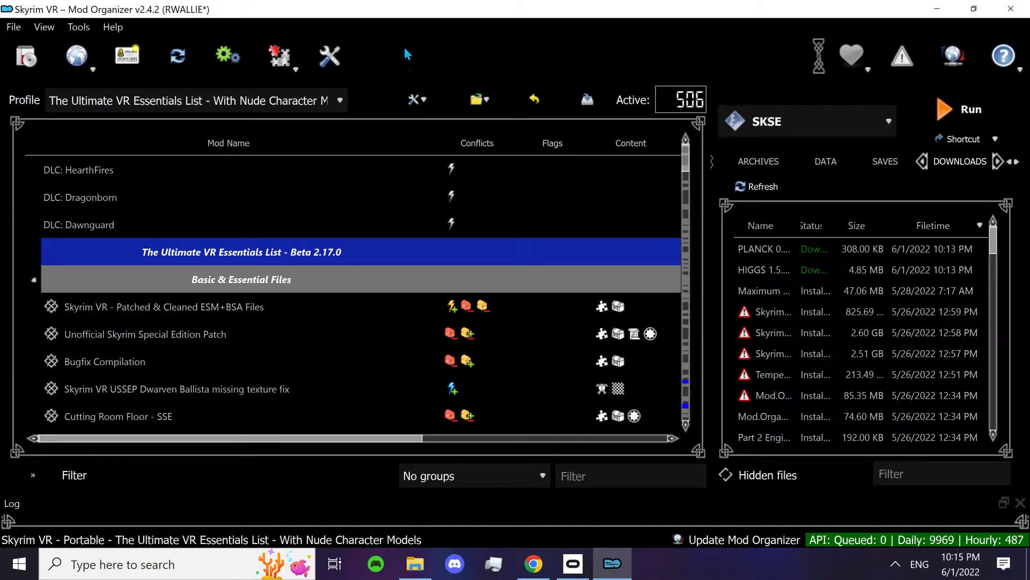
mouse_move(396, 55)
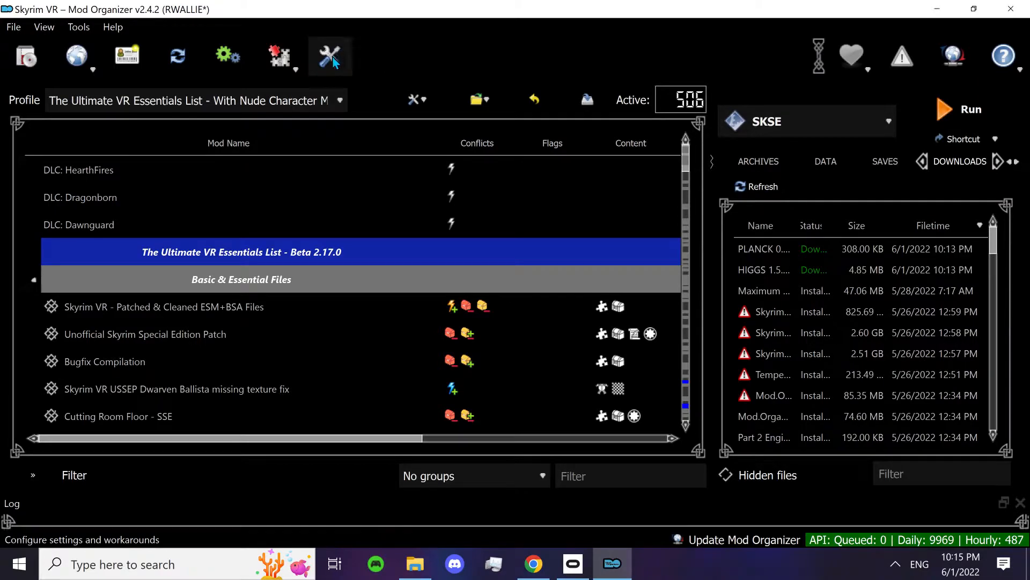
Open Mod Organizer 2 settings to view the Nexus Premium account and API usage
click(330, 56)
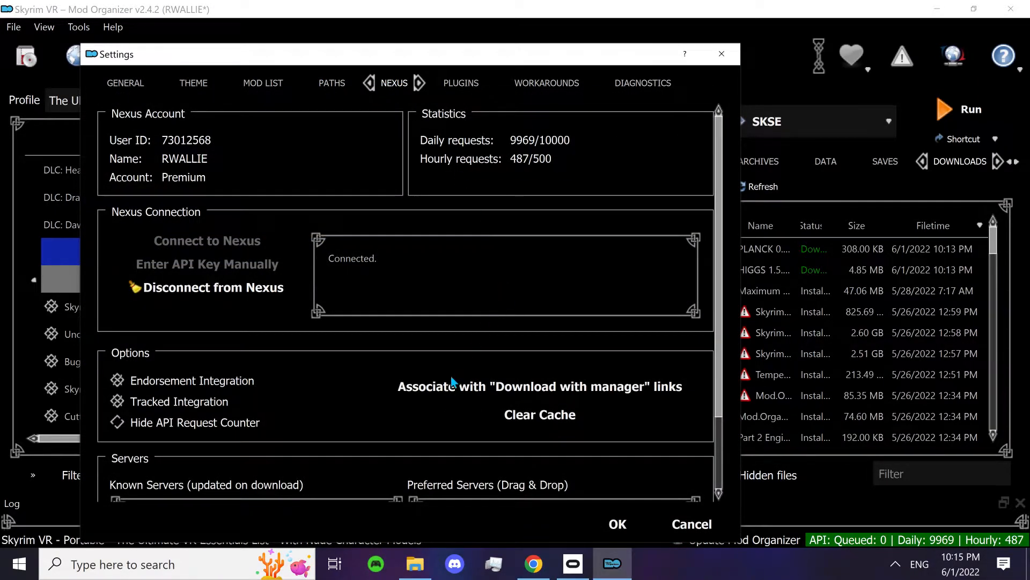
mouse_move(496, 378)
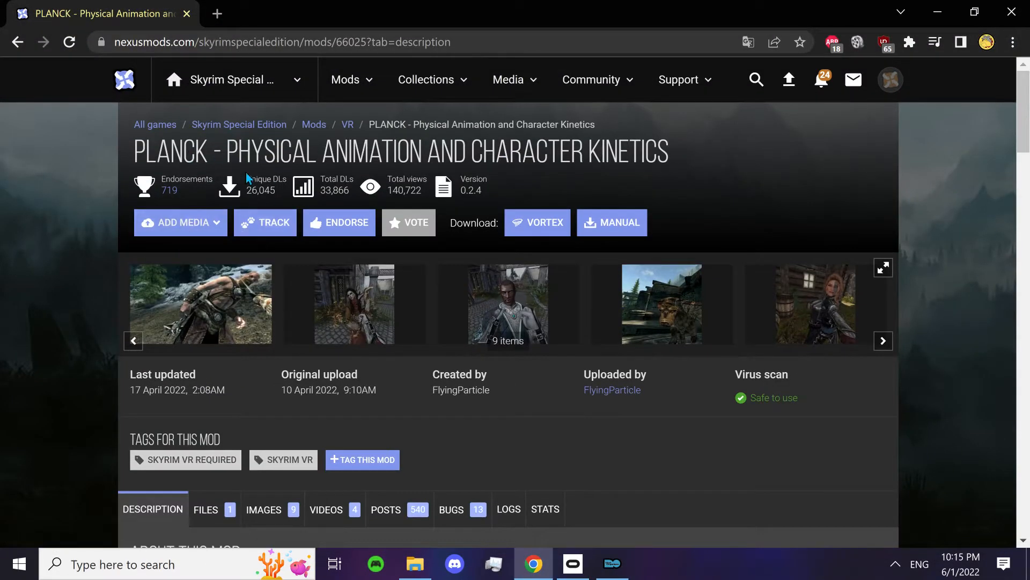
Send PLANCK 0.2.4 from its Files tab to the mod manager
scroll(down, 3)
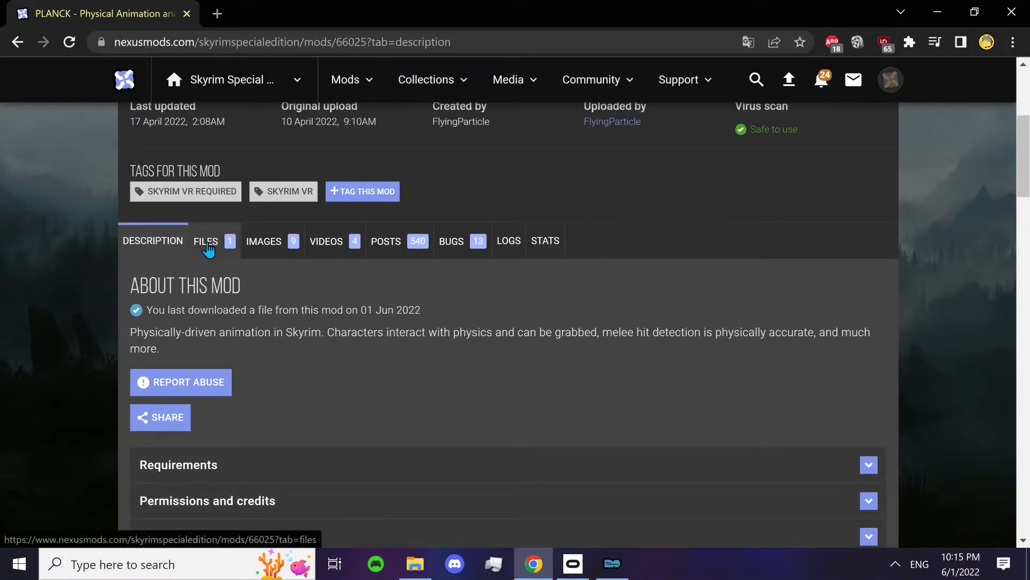
click(205, 241)
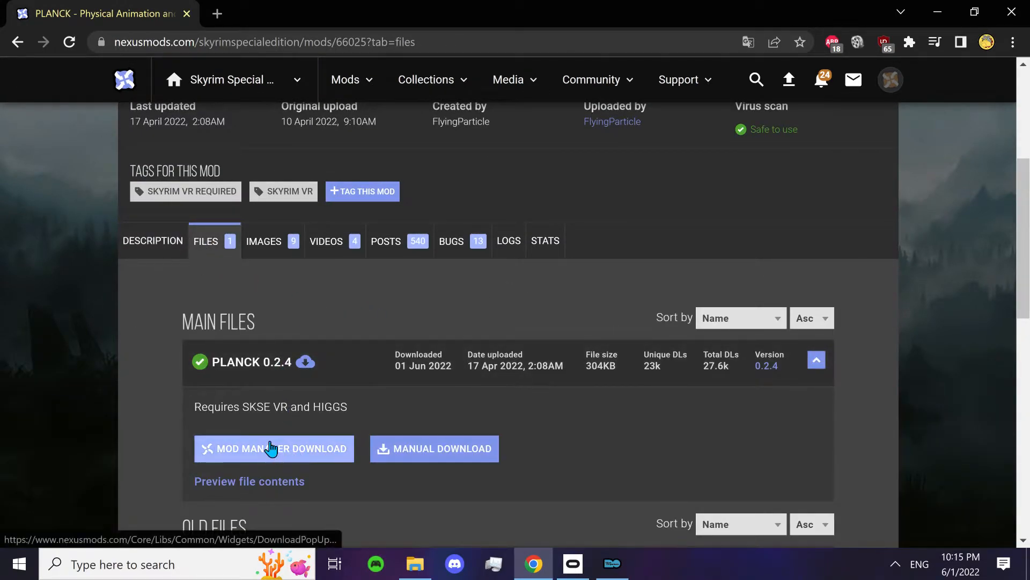
click(273, 448)
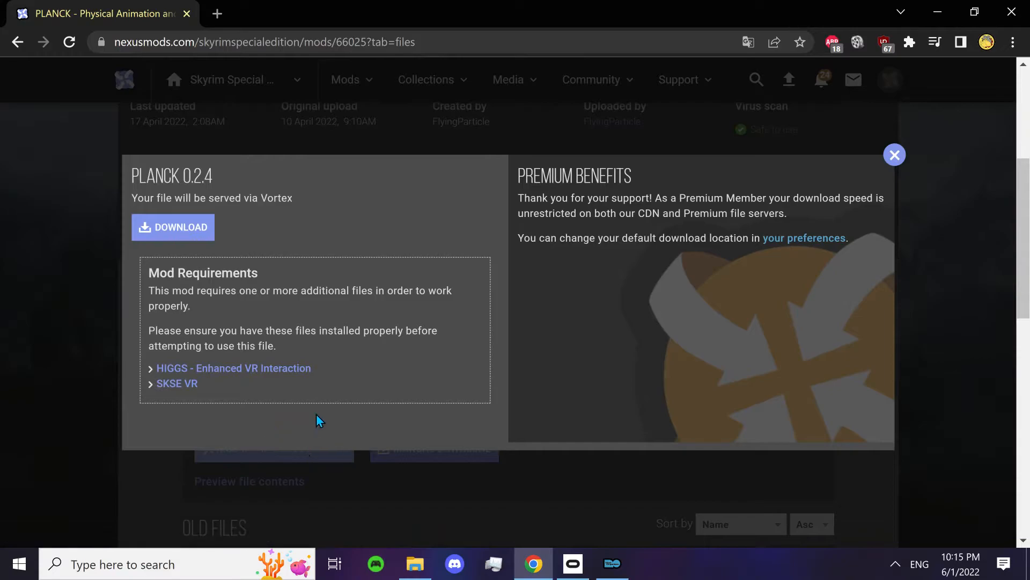
mouse_move(230, 365)
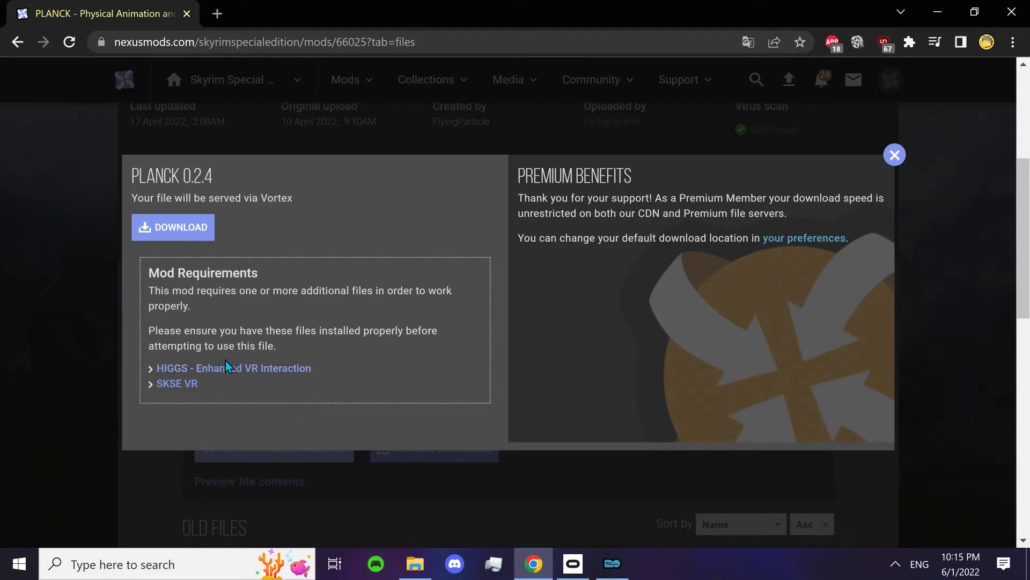
mouse_move(233, 368)
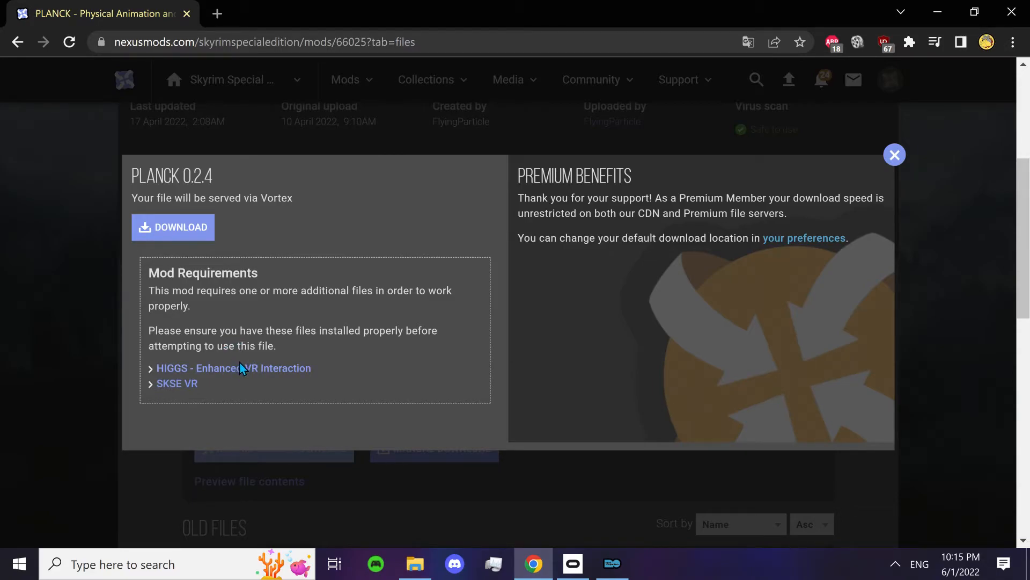
mouse_move(230, 374)
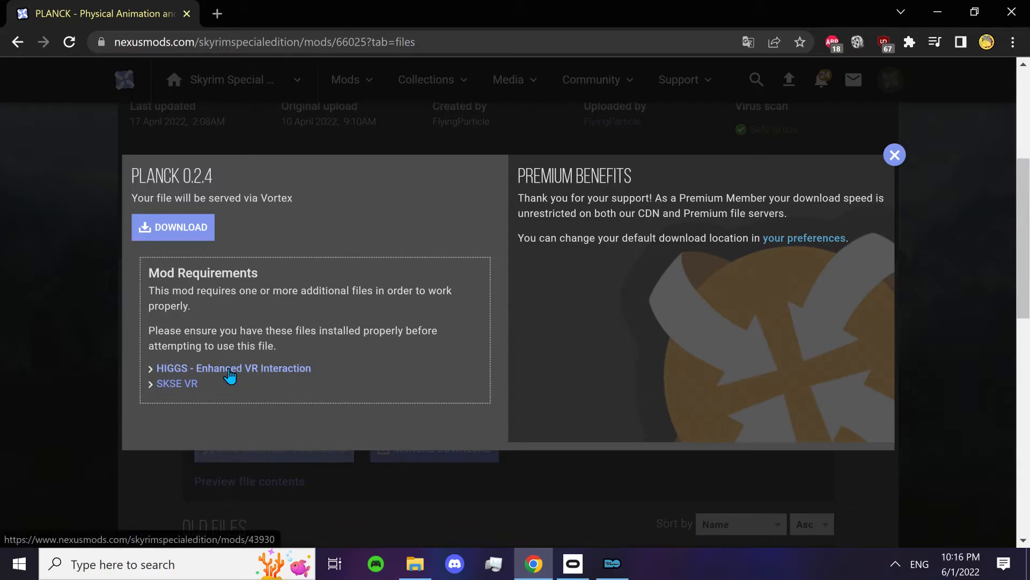
From the HIGGS requirement page, send HIGGS 1.5.4 to the mod manager
click(233, 368)
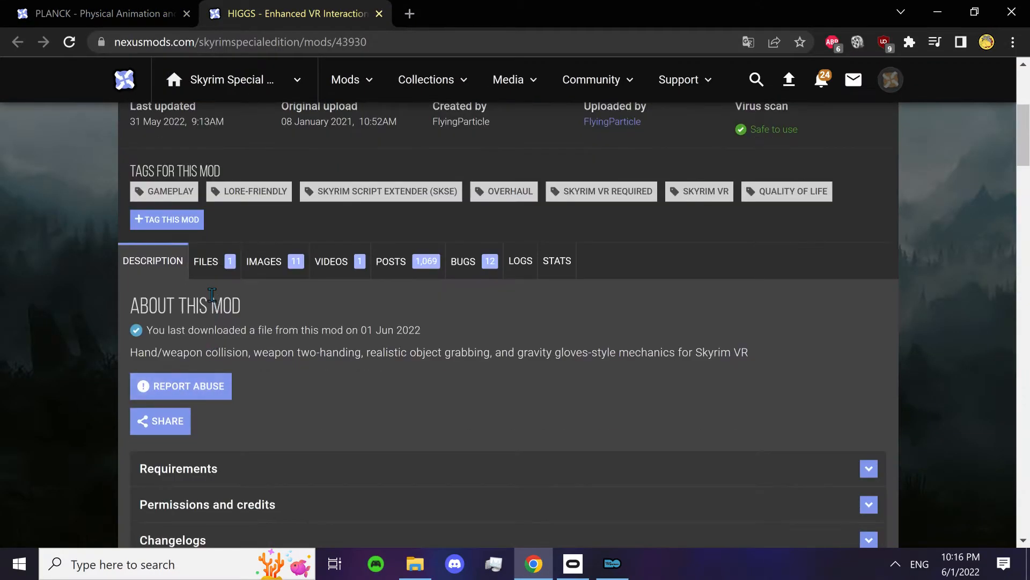
click(205, 261)
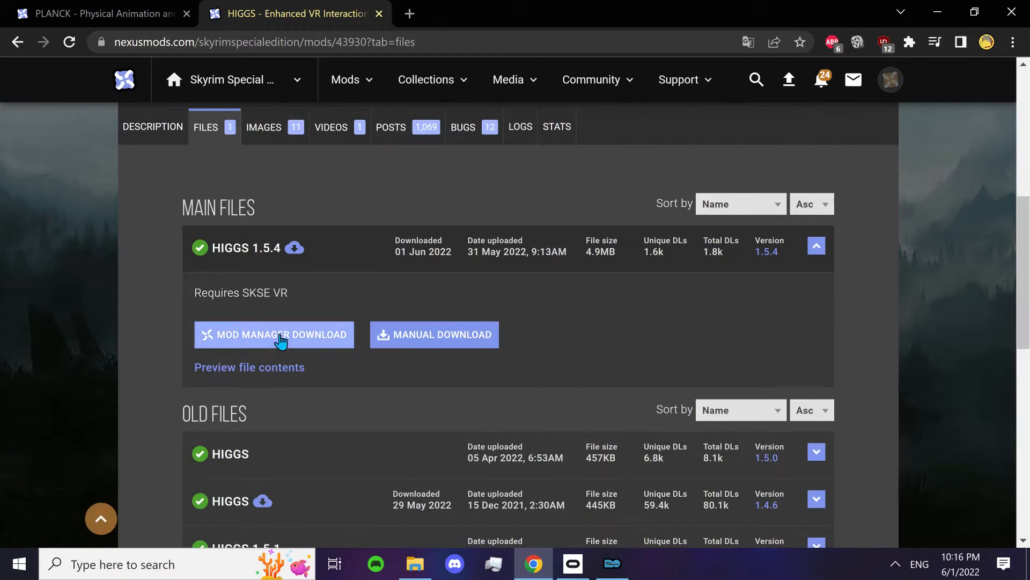
click(274, 334)
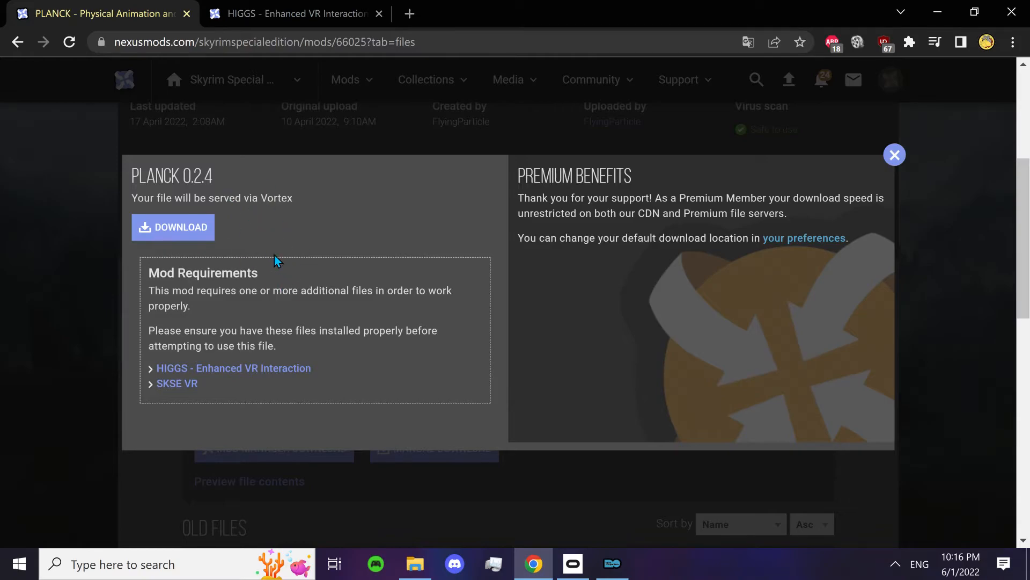
mouse_move(511, 444)
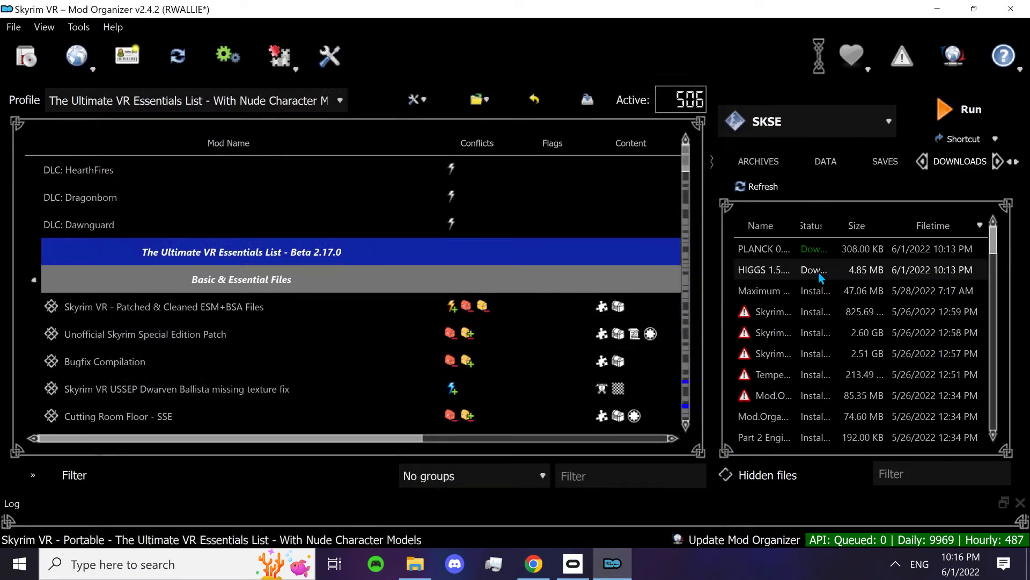
Install the HIGGS download via Quick Install under its suggested name
right_click(765, 270)
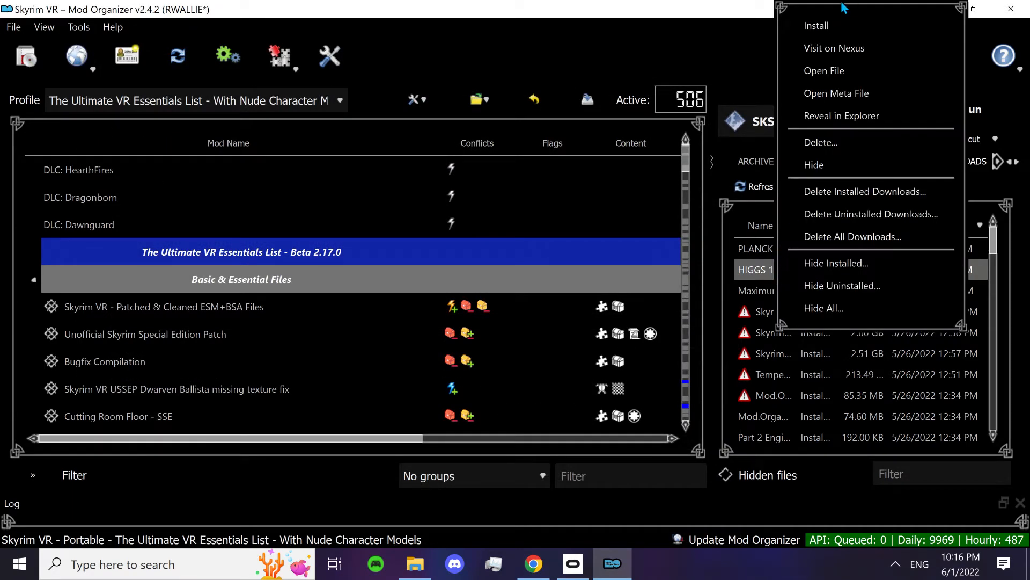
click(816, 25)
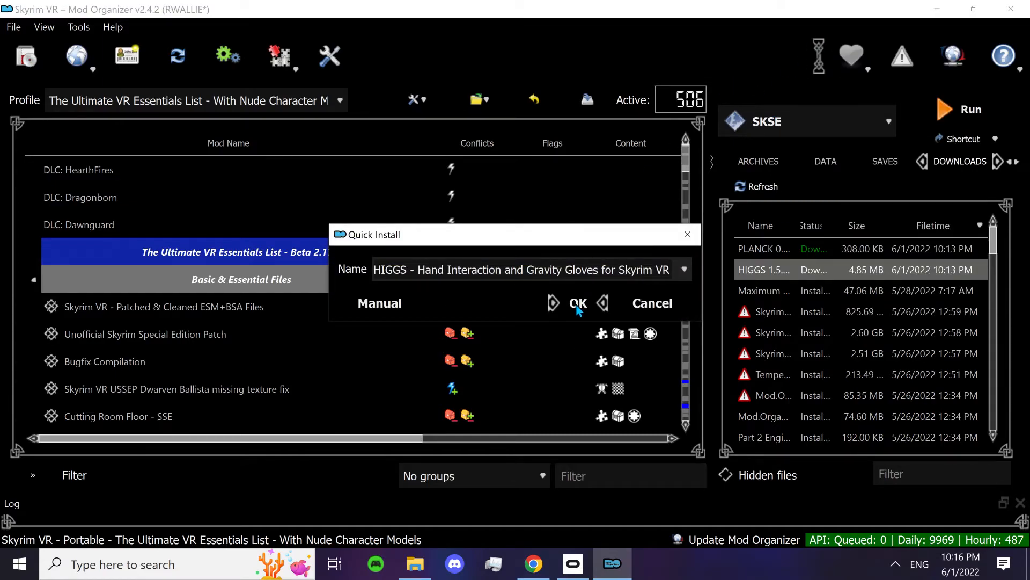
click(577, 303)
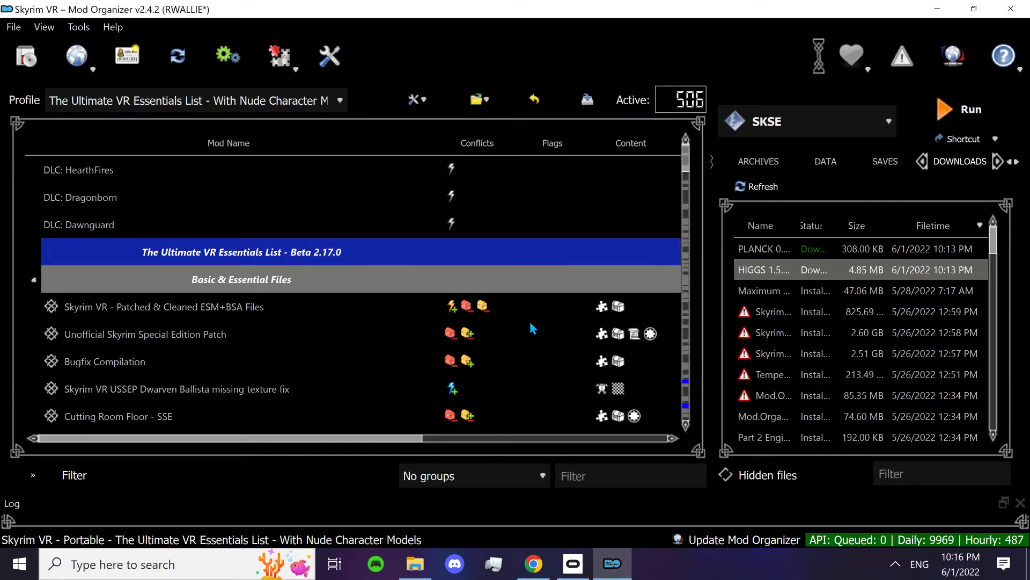
scroll(down, 3)
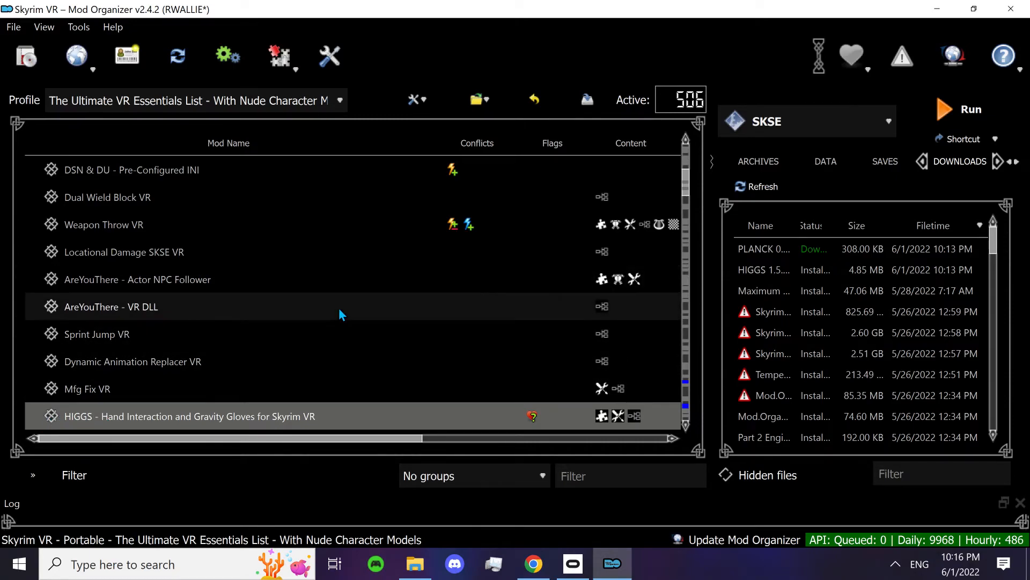
mouse_move(793, 249)
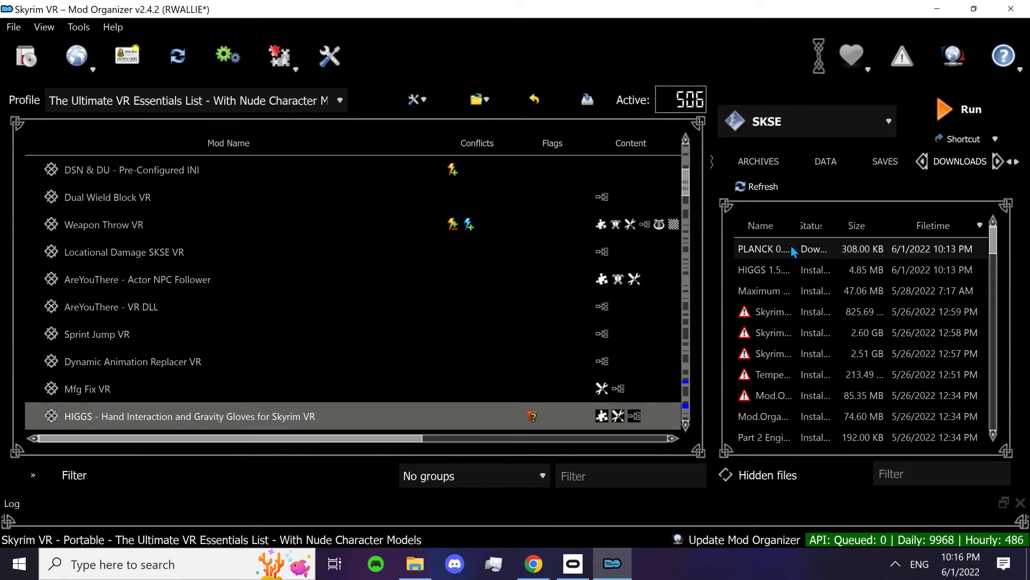
Install the PLANCK download via Quick Install under its suggested name
double_click(764, 249)
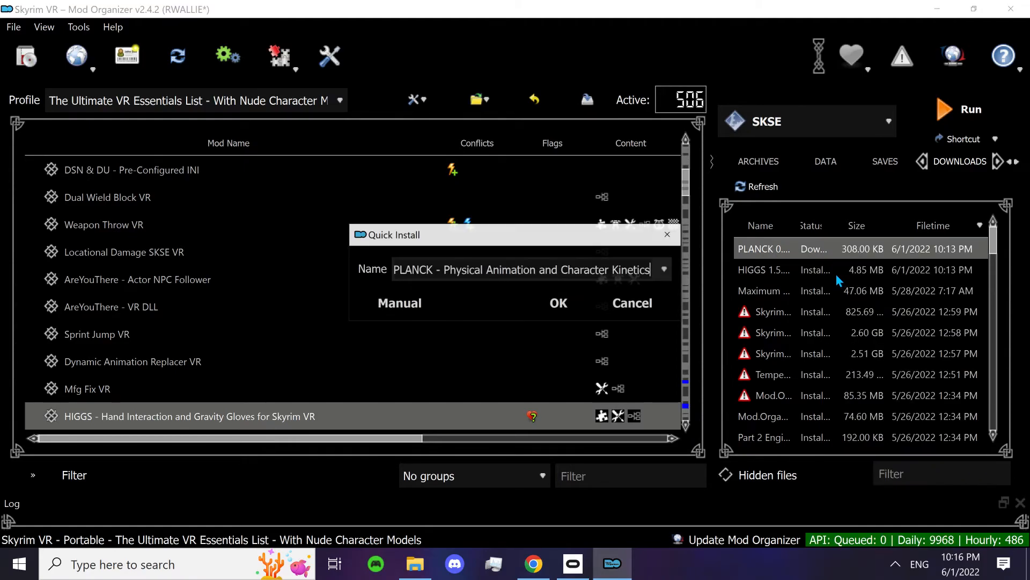
click(559, 303)
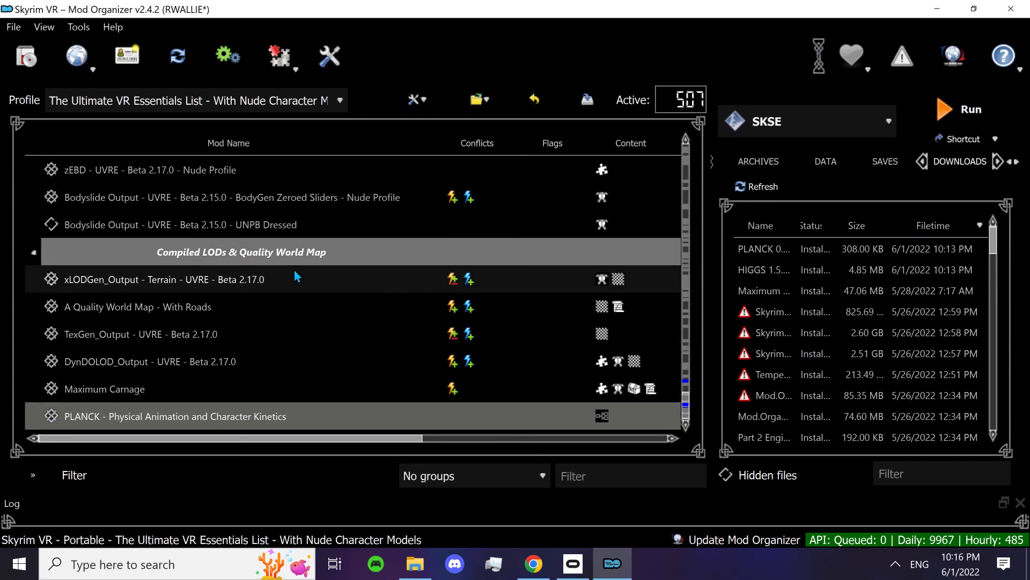
mouse_move(369, 267)
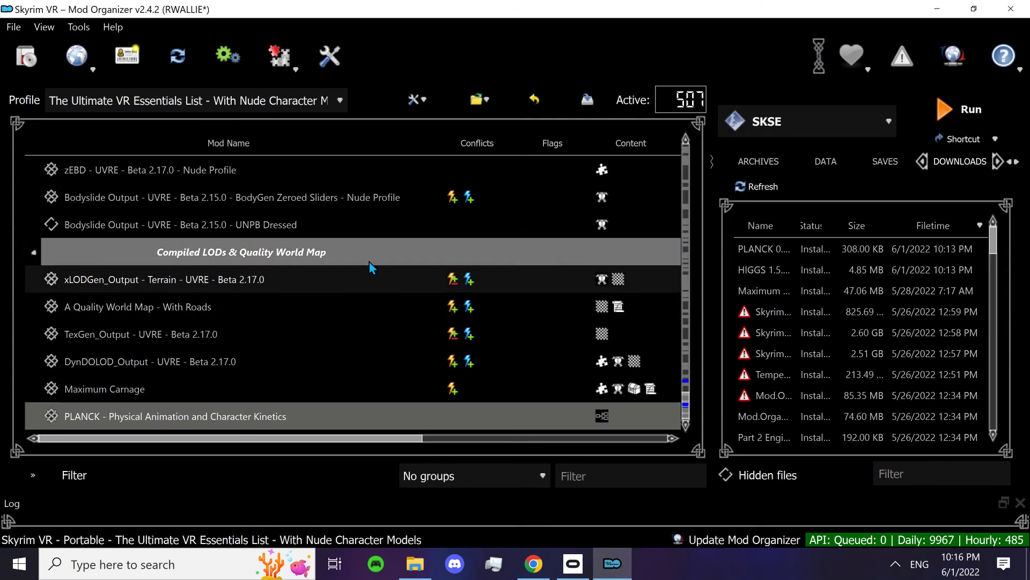
mouse_move(362, 282)
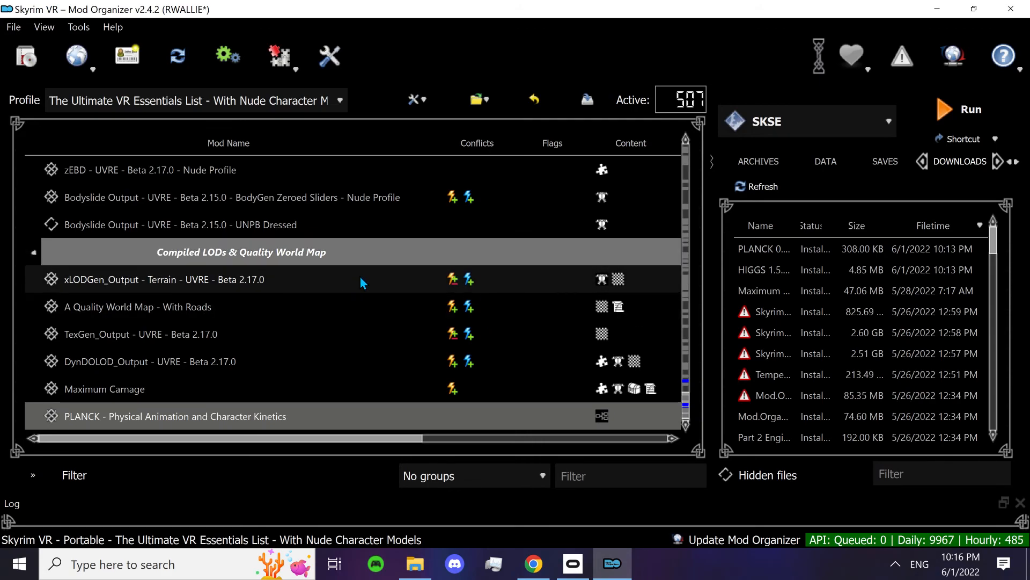